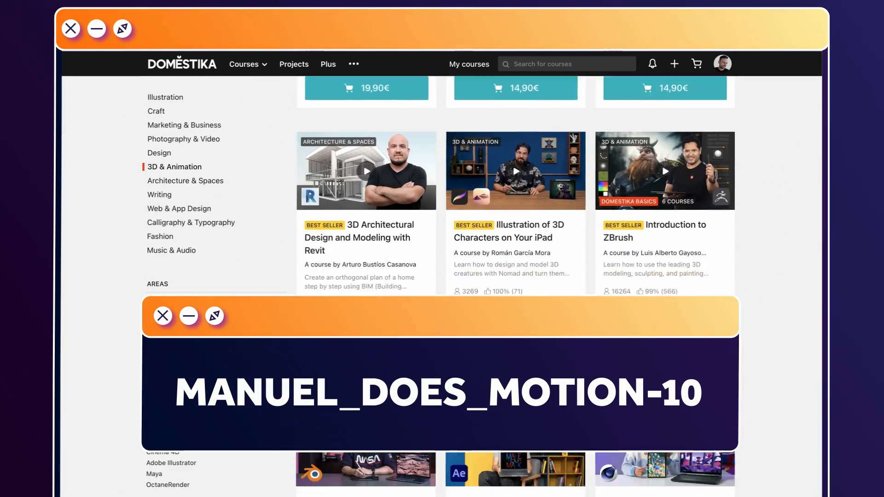
Check the footage's Displacement Map Layer dropdown and leave the source unchanged
{"action": "scroll", "scroll_direction": "down", "scroll_amount": 3}
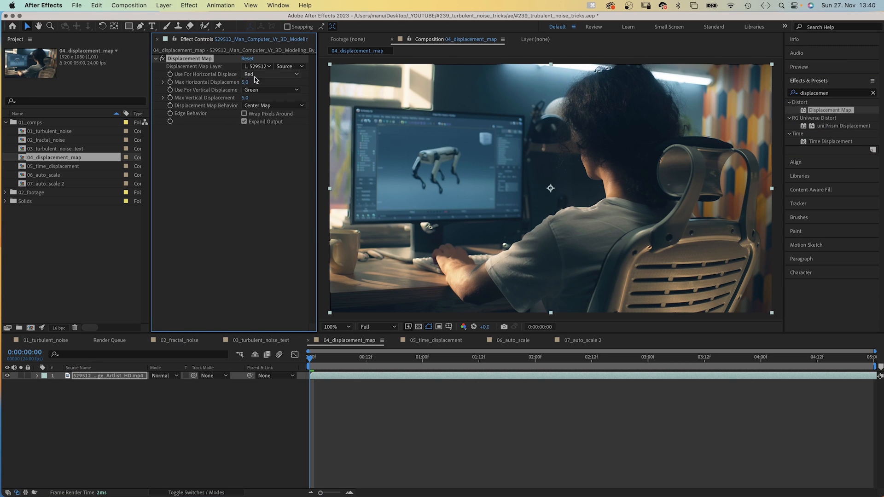
{"action": "left_click", "coordinate": [257, 66]}
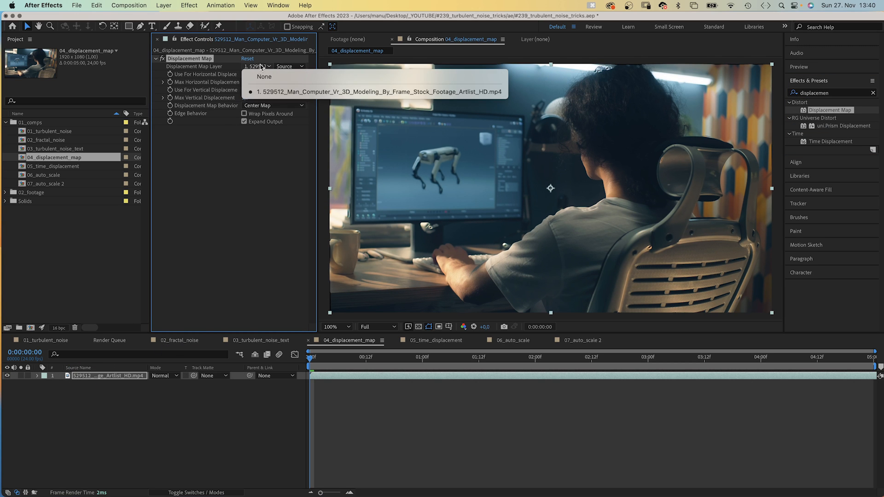
{"action": "left_click", "coordinate": [375, 92]}
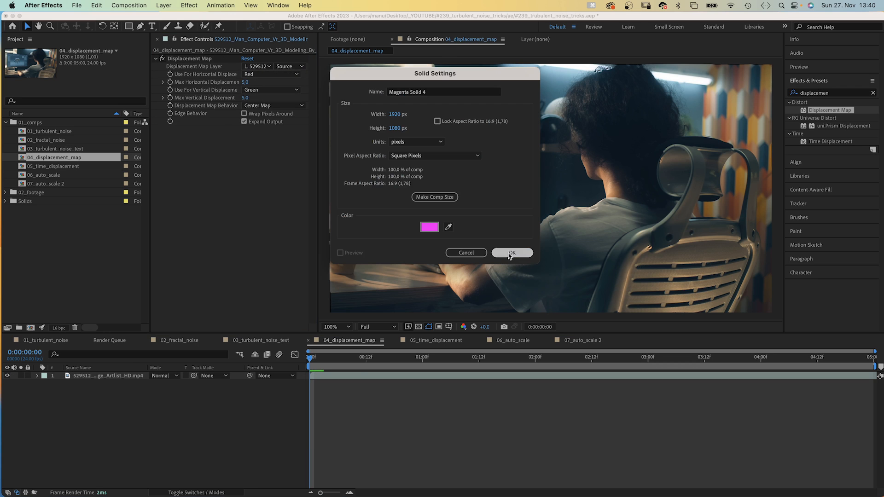
Create the 1920×1080 solid with Block Turbulent Noise, contrast 200, scale width 6000, height 10
{"action": "left_click", "coordinate": [511, 253]}
{"action": "type", "text": "turbulent n"}
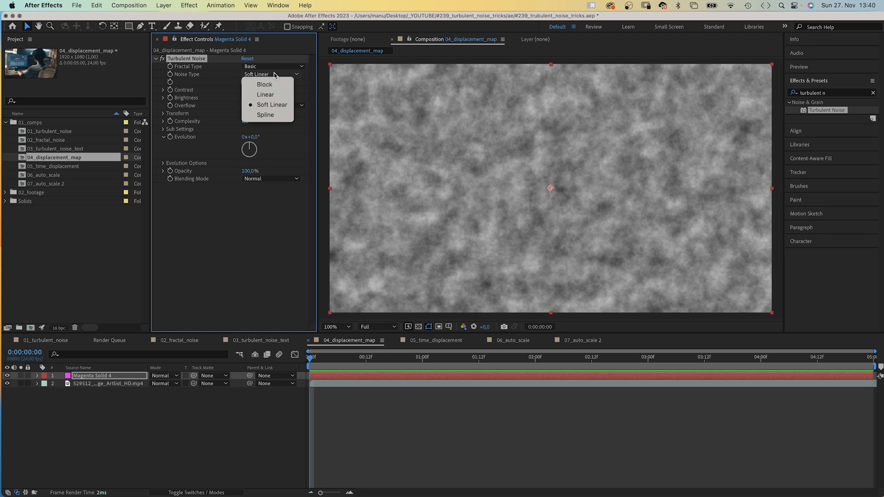
{"action": "left_click", "coordinate": [265, 84]}
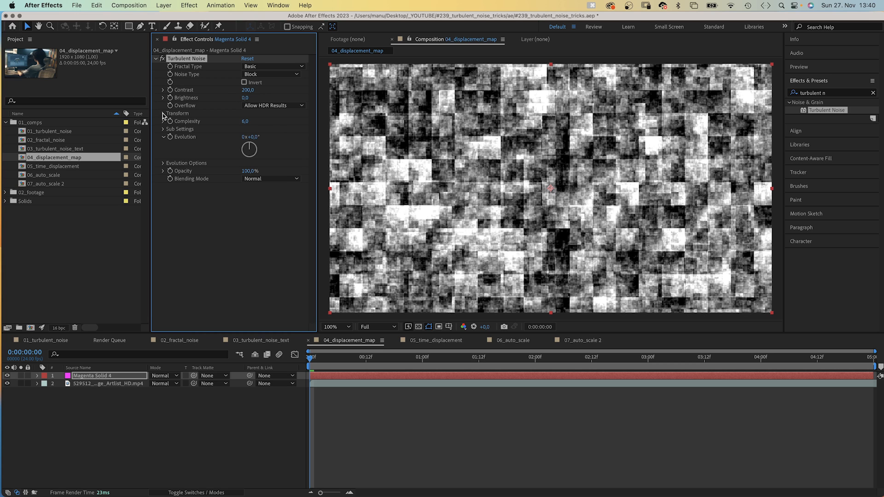
{"action": "left_click", "coordinate": [164, 113]}
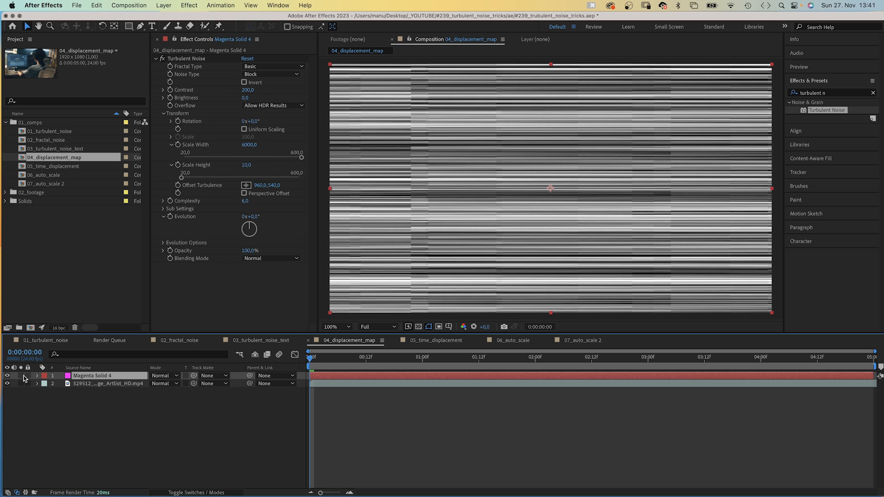
Hide Magenta Solid 4 and set it as the footage's displacement layer, horizontal displacement 340
{"action": "left_click", "coordinate": [107, 383]}
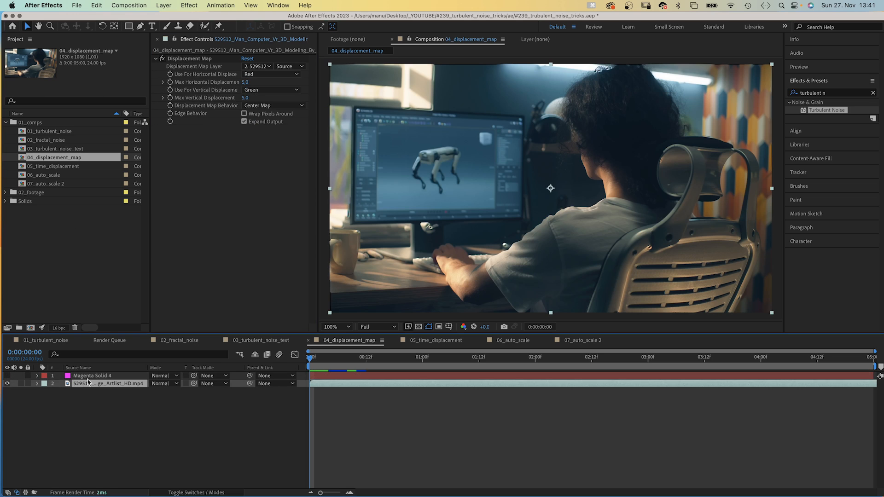
{"action": "left_click", "coordinate": [257, 66]}
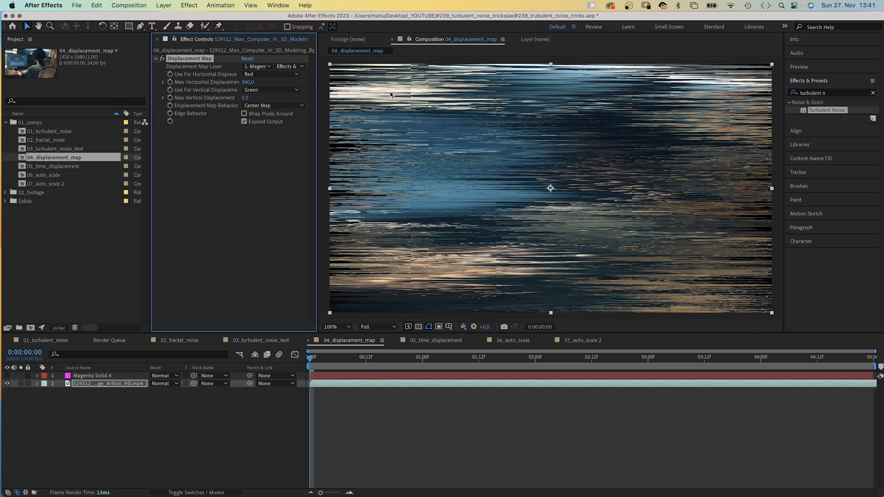
{"action": "mouse_move", "coordinate": [247, 153]}
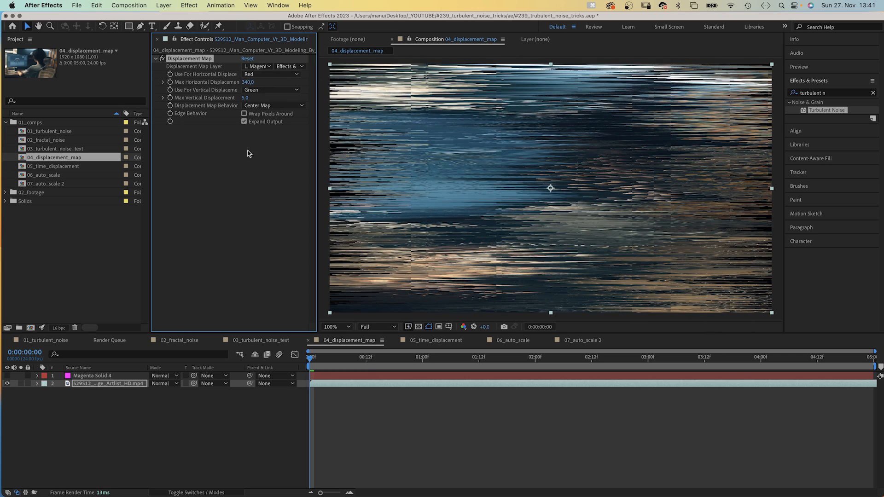